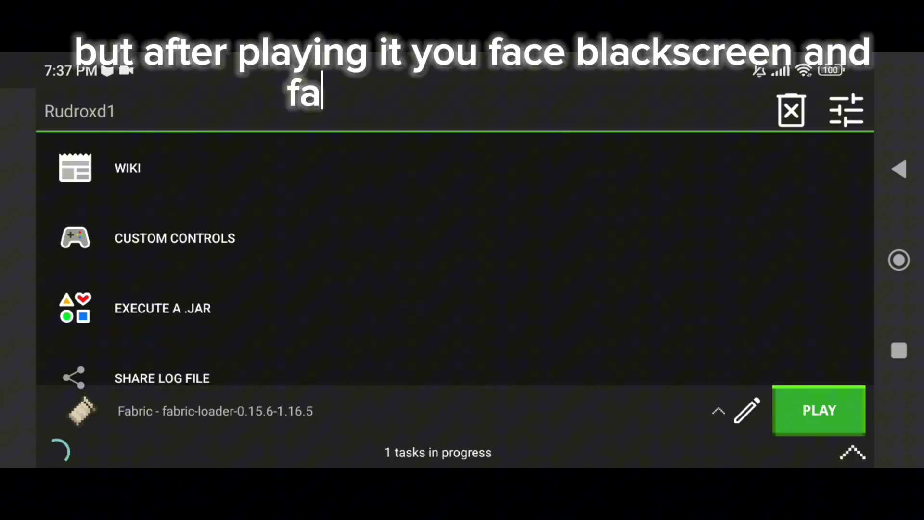
Step: Launch the Fabric 0.15.6-1.16.5 profile, then dismiss the log output overlay
{"action": "left_click", "coordinate": [819, 410]}
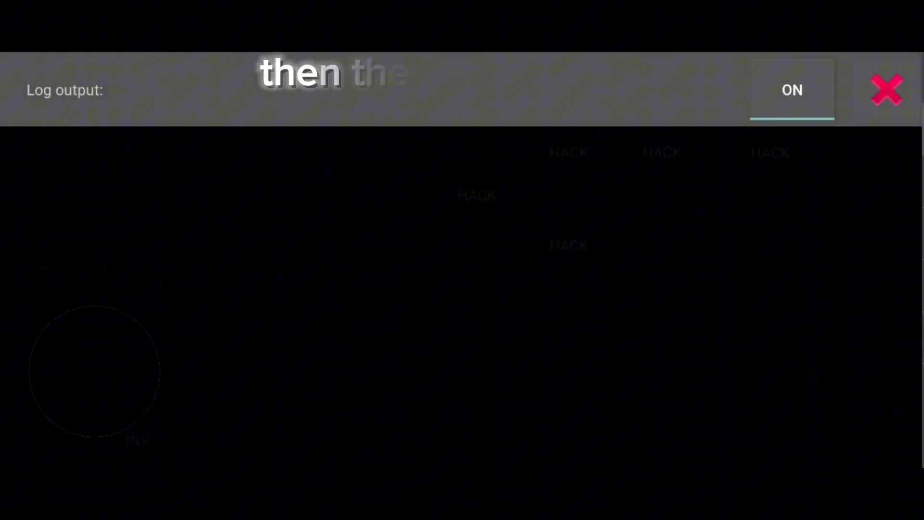
{"action": "left_click", "coordinate": [883, 90]}
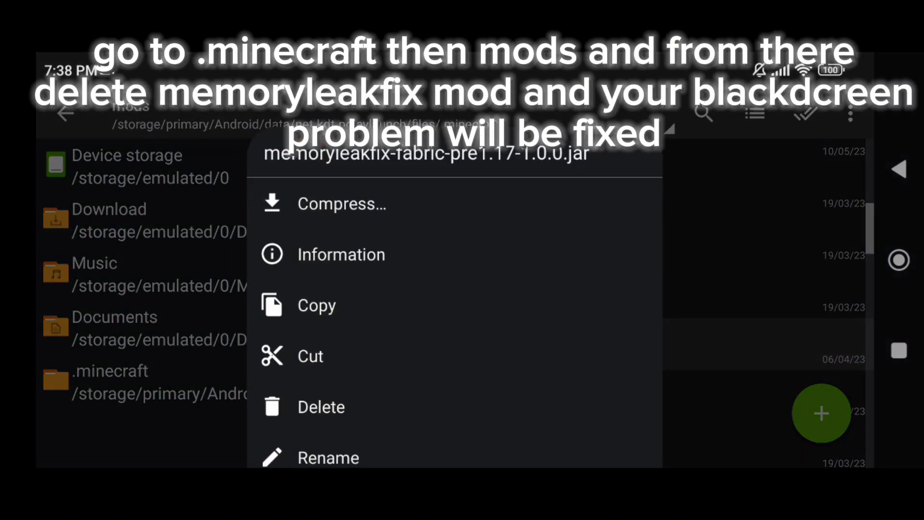
Step: Delete memoryleakfix-fabric-pre1.17-1.0.0.jar from the .minecraft/mods folder
{"action": "left_click", "coordinate": [321, 407]}
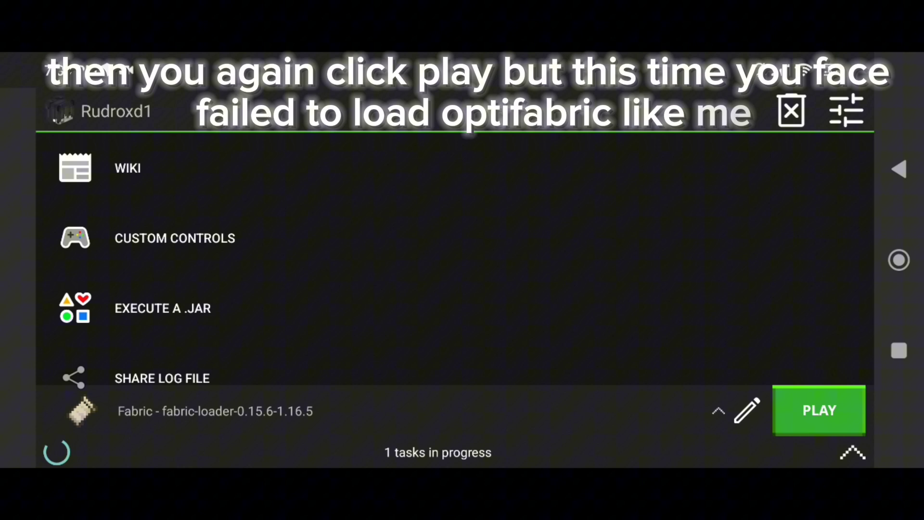
{"action": "left_click", "coordinate": [819, 410]}
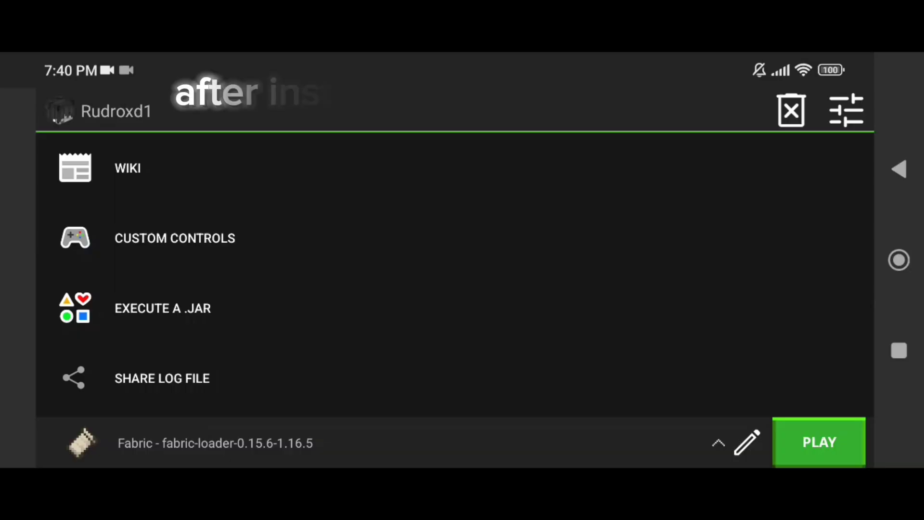
Step: Run fabric-installer-1.0.0.jar from Recent files, then show and hide the log output
{"action": "left_click", "coordinate": [163, 308]}
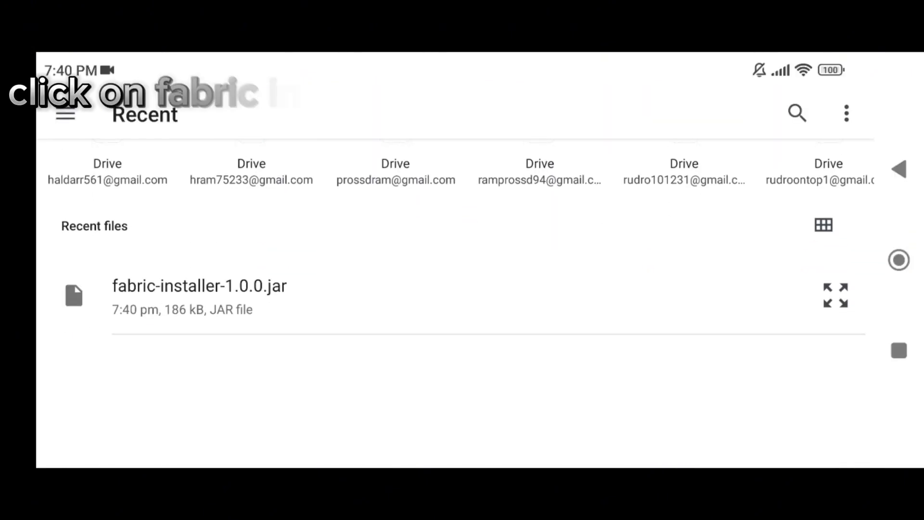
{"action": "left_click", "coordinate": [198, 285]}
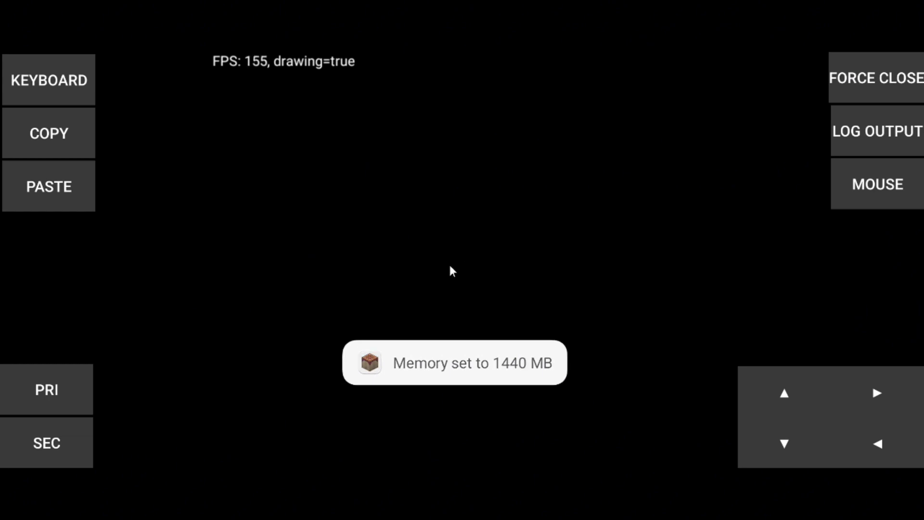
{"action": "left_click", "coordinate": [893, 132]}
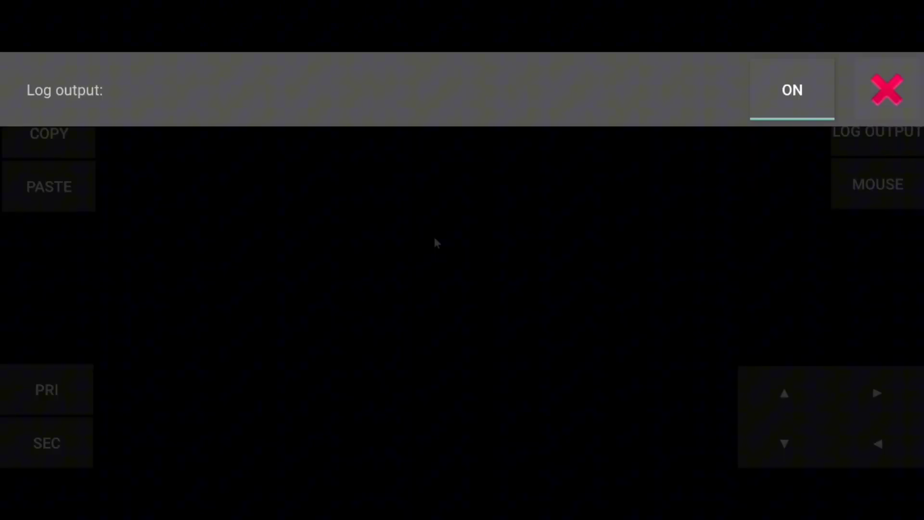
{"action": "left_click", "coordinate": [884, 89]}
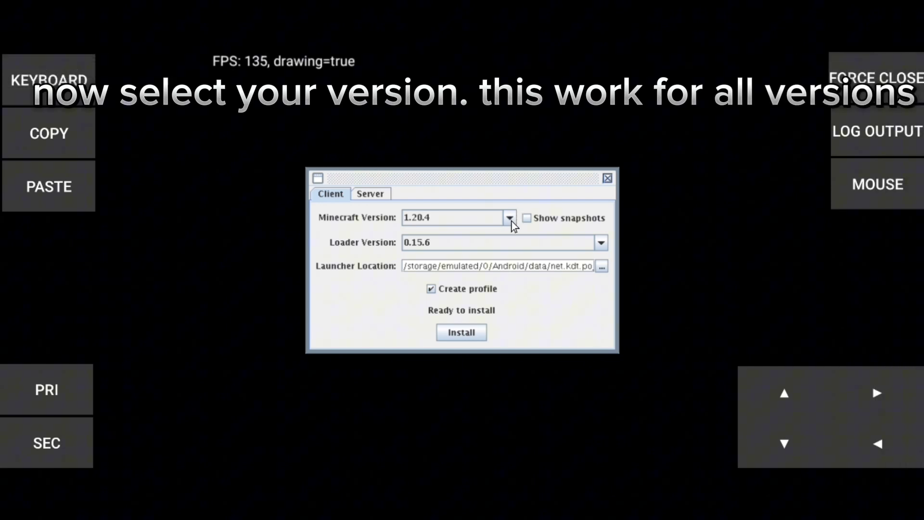
Step: Choose Minecraft version 1.16.5 and loader version 0.14.25 in the installer dropdowns
{"action": "left_click", "coordinate": [508, 217]}
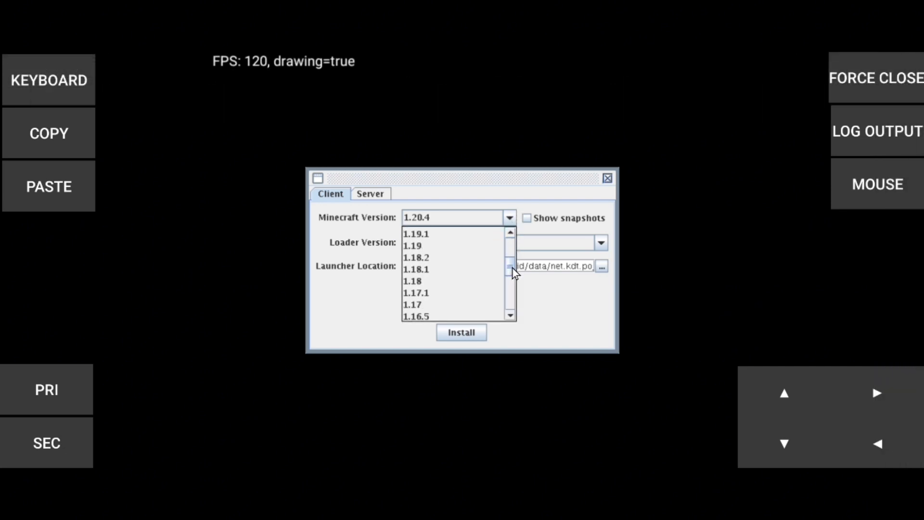
{"action": "left_click", "coordinate": [415, 317]}
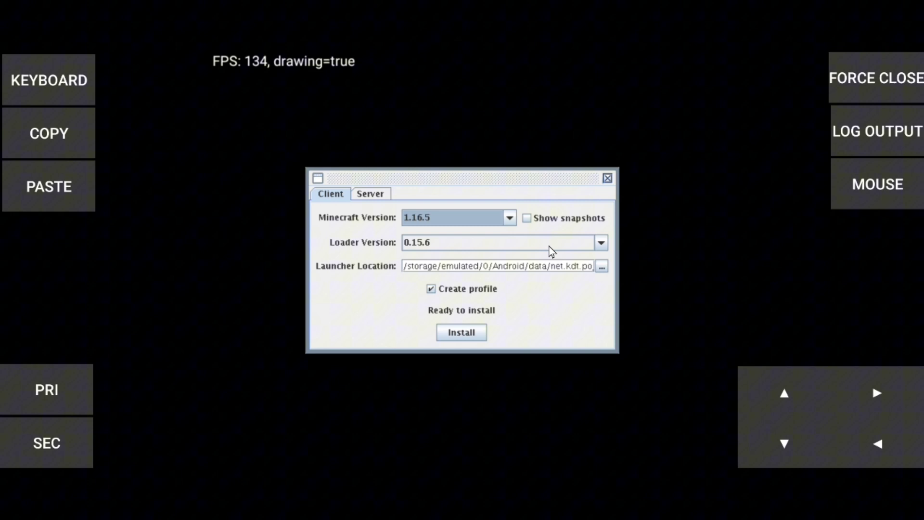
{"action": "left_click", "coordinate": [601, 242]}
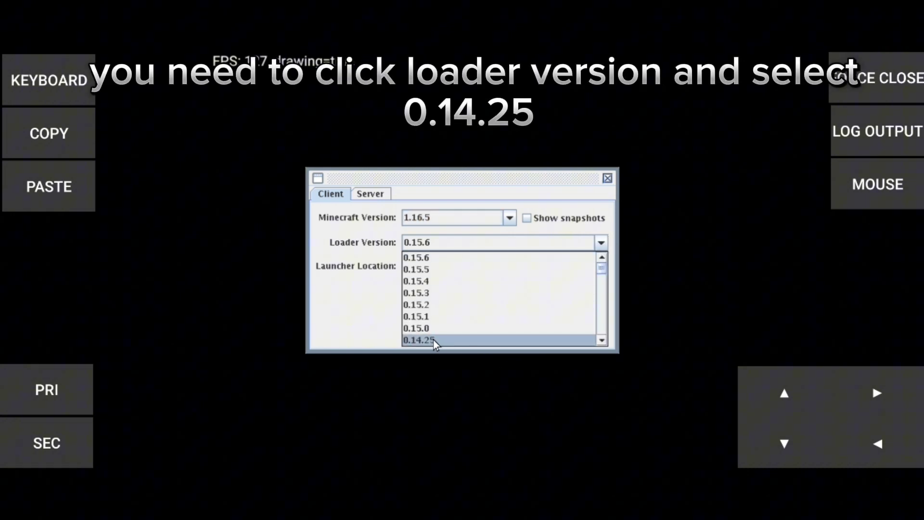
{"action": "left_click", "coordinate": [424, 340]}
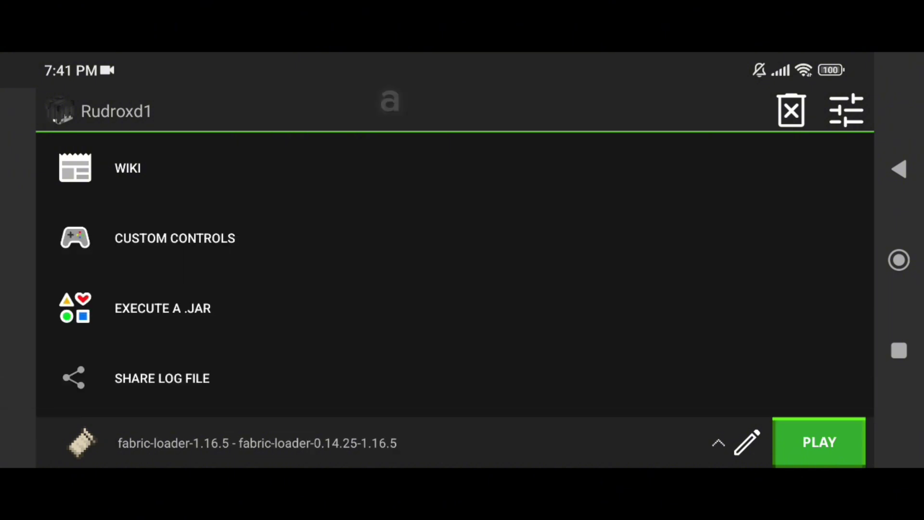
Step: Start the game with the fabric-loader-0.14.25-1.16.5 profile
{"action": "left_click", "coordinate": [819, 441]}
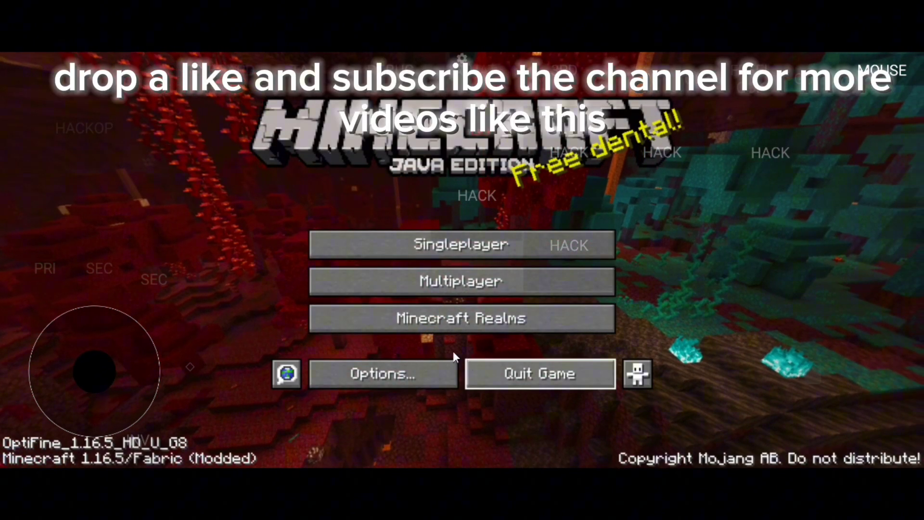
Step: Open the Options... menu from the Minecraft title screen
{"action": "left_click", "coordinate": [383, 374]}
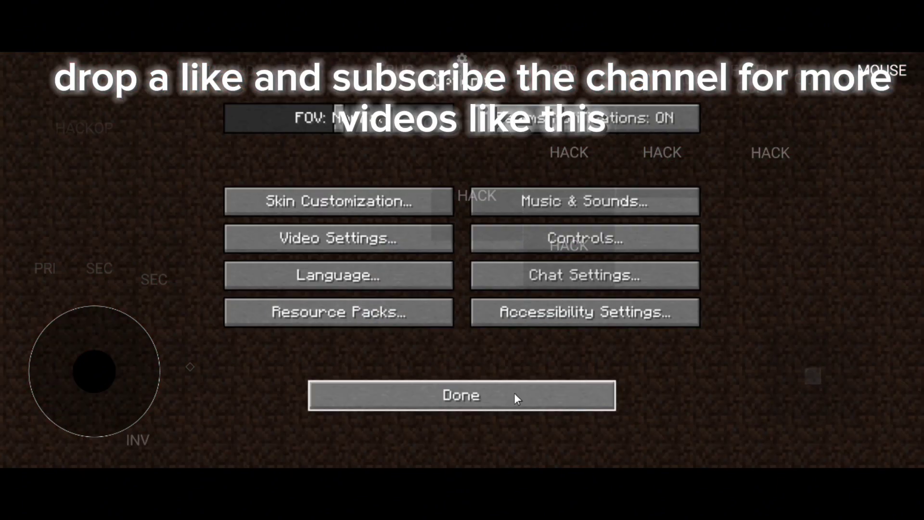